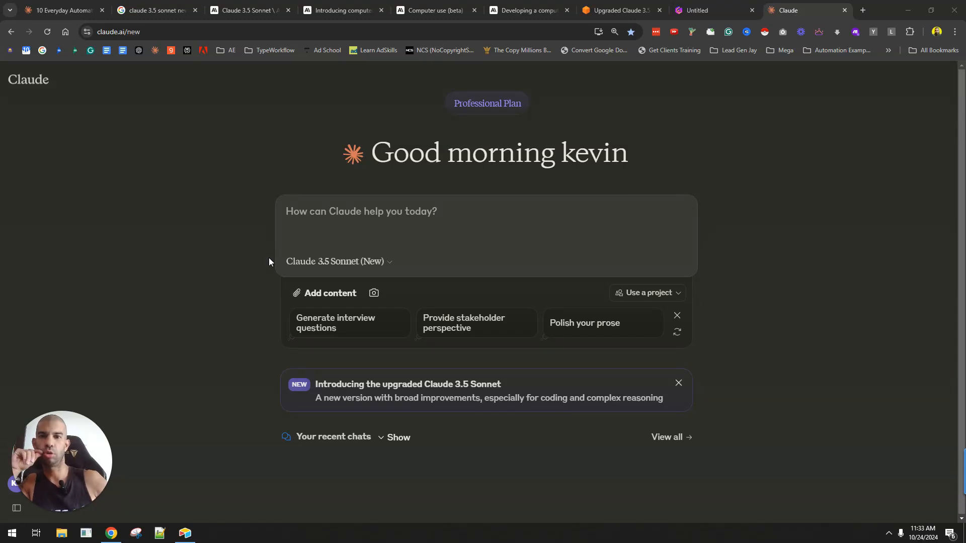
- Show Claude's model list with Claude 3.5 Sonnet (New) checked alongside Opus and Haiku
{"action": "left_click", "coordinate": [337, 261]}
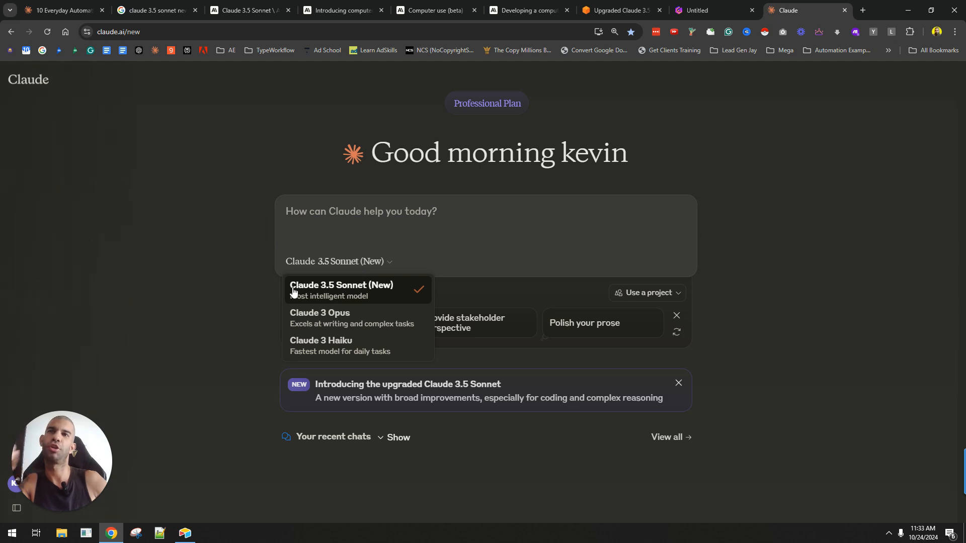
{"action": "mouse_move", "coordinate": [374, 295]}
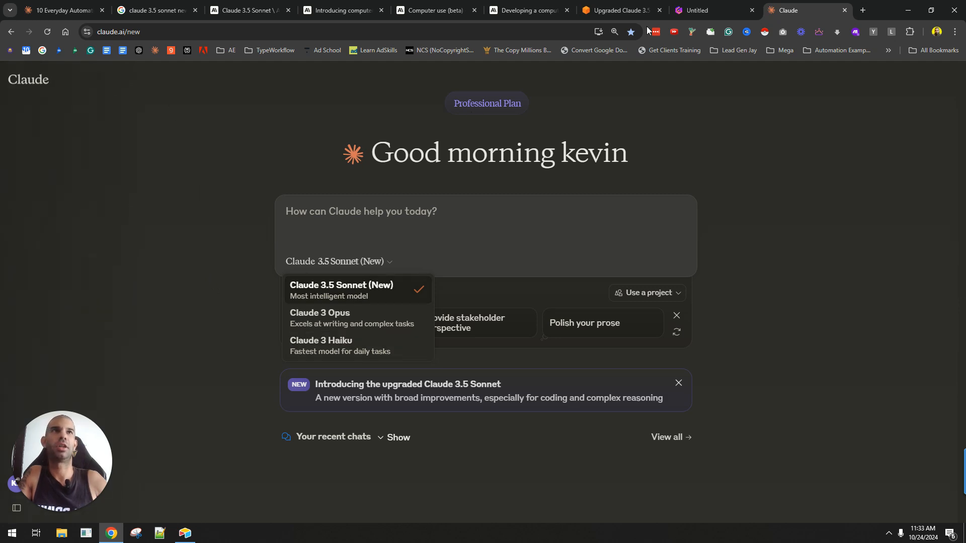
{"action": "left_click", "coordinate": [154, 10]}
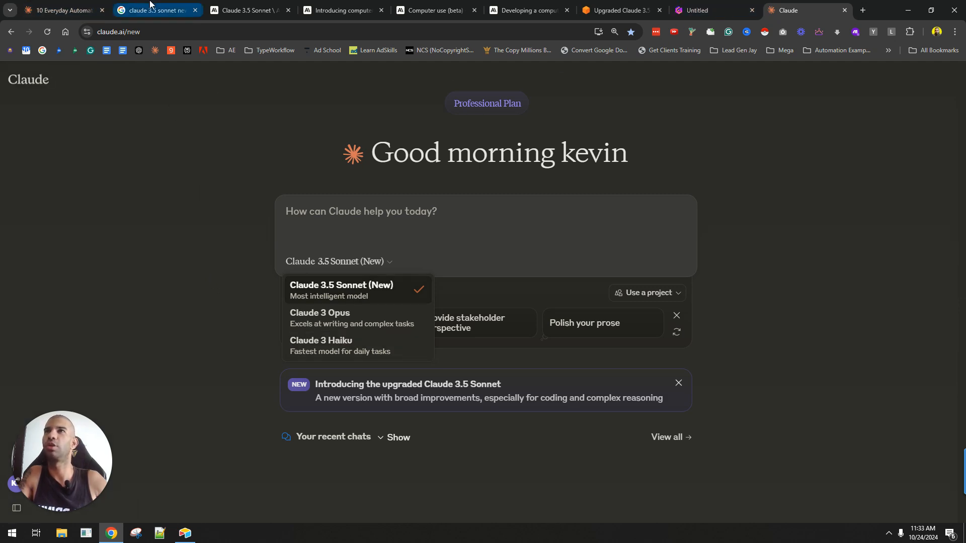
- Switch from the Google results tab to the Claude 3.5 Sonnet product page
{"action": "left_click", "coordinate": [154, 10]}
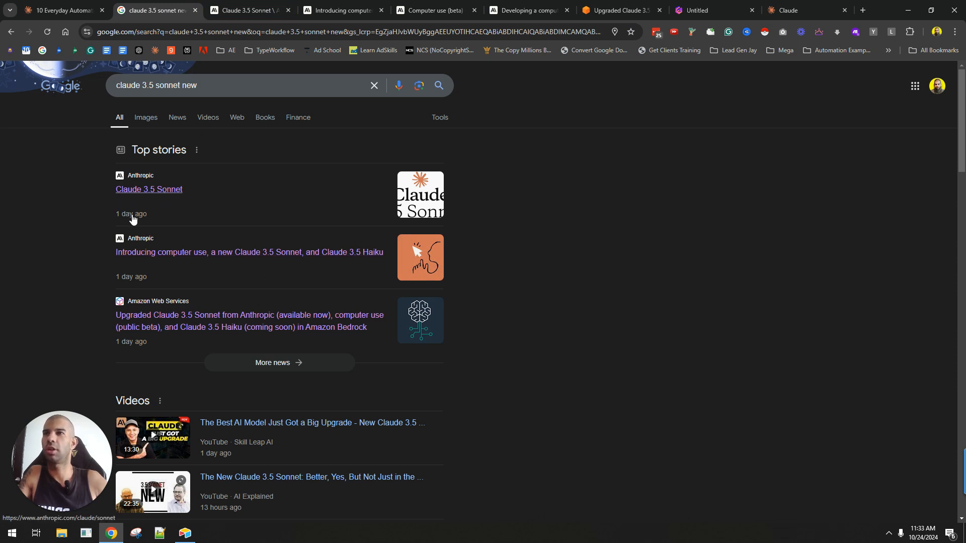
{"action": "left_click", "coordinate": [246, 10]}
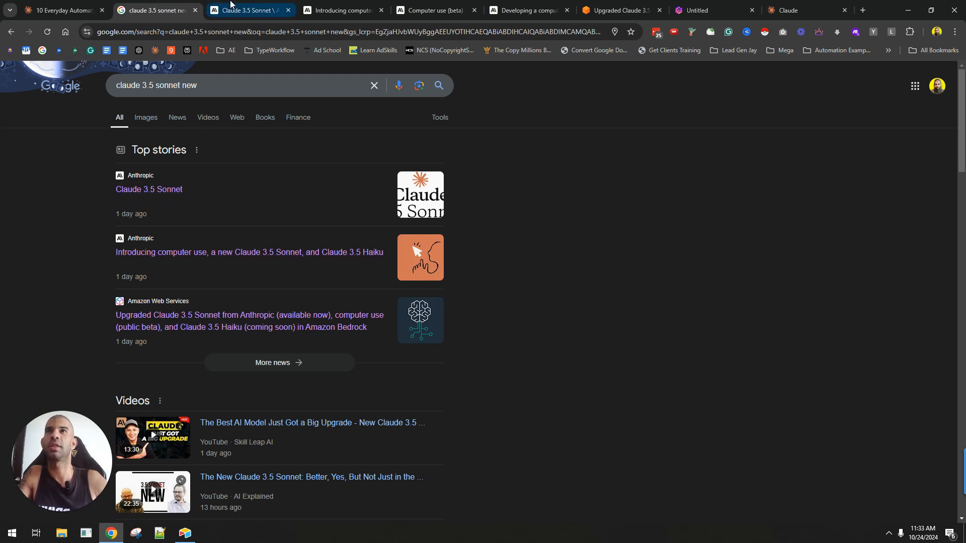
{"action": "left_click", "coordinate": [246, 10]}
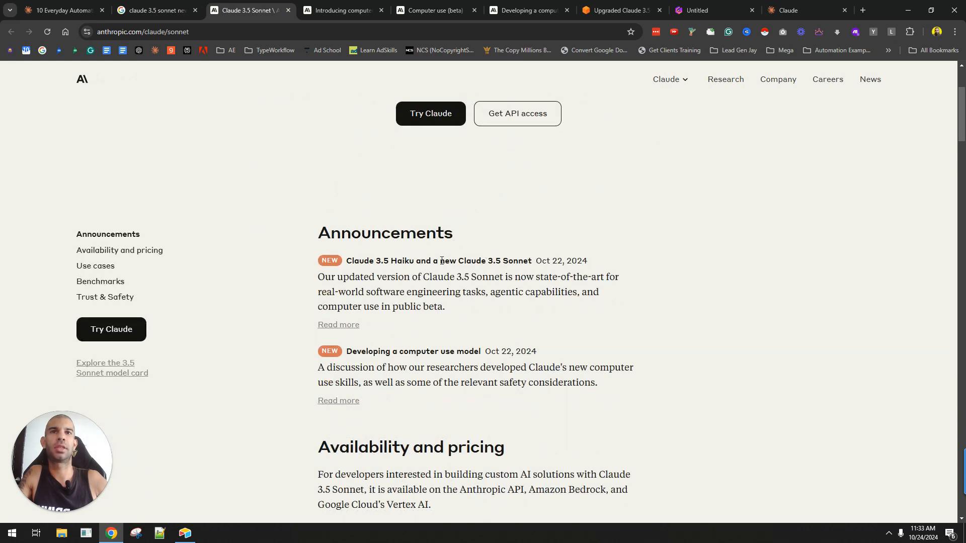
- Highlight the updated Claude 3.5 Sonnet sentence and select the phrase 'computer use'
{"action": "left_click_drag", "start_coordinate": [439, 261], "coordinate": [531, 261]}
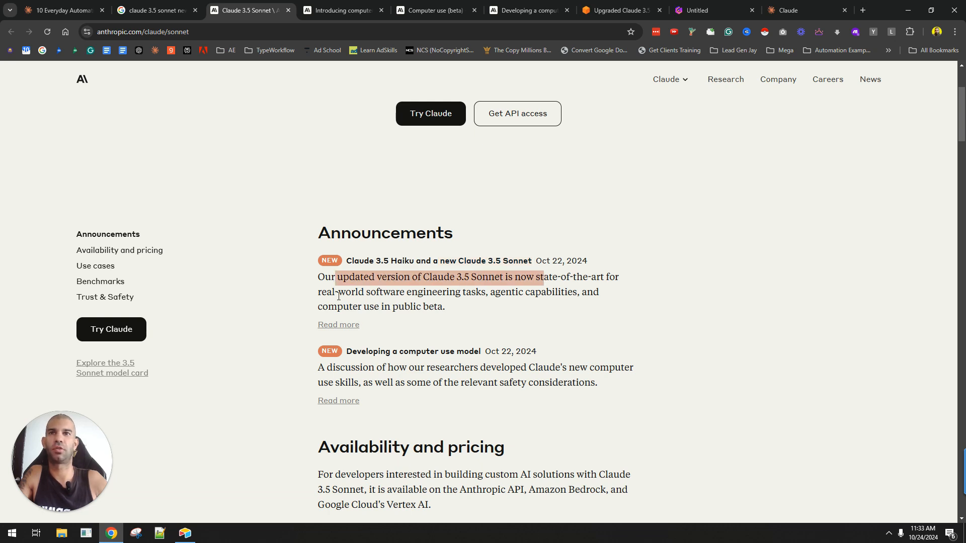
{"action": "left_click", "coordinate": [499, 292]}
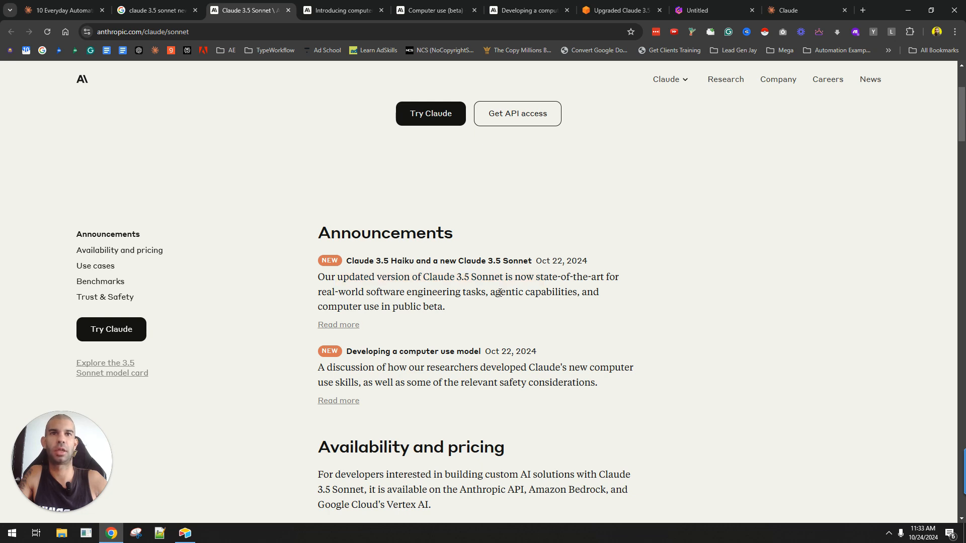
{"action": "double_click", "coordinate": [337, 306]}
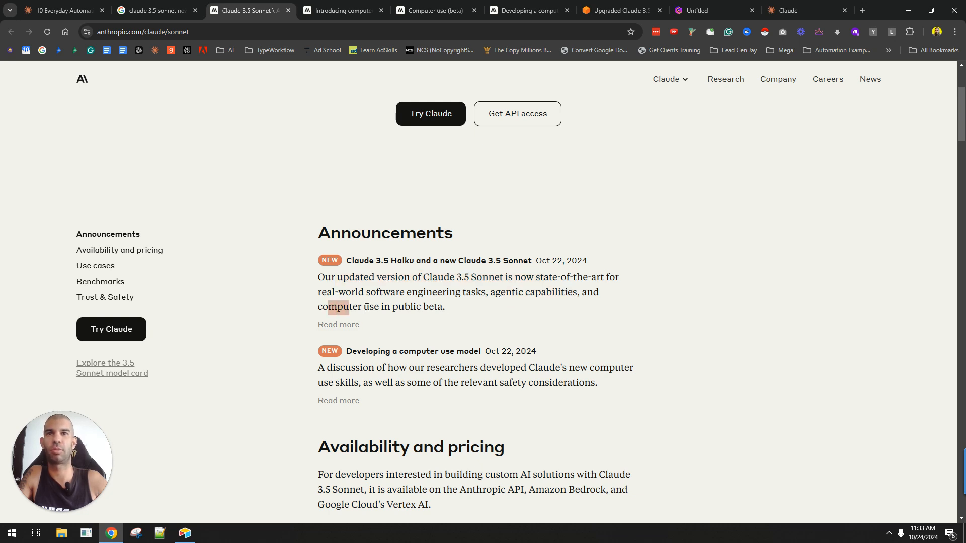
{"action": "double_click", "coordinate": [335, 306]}
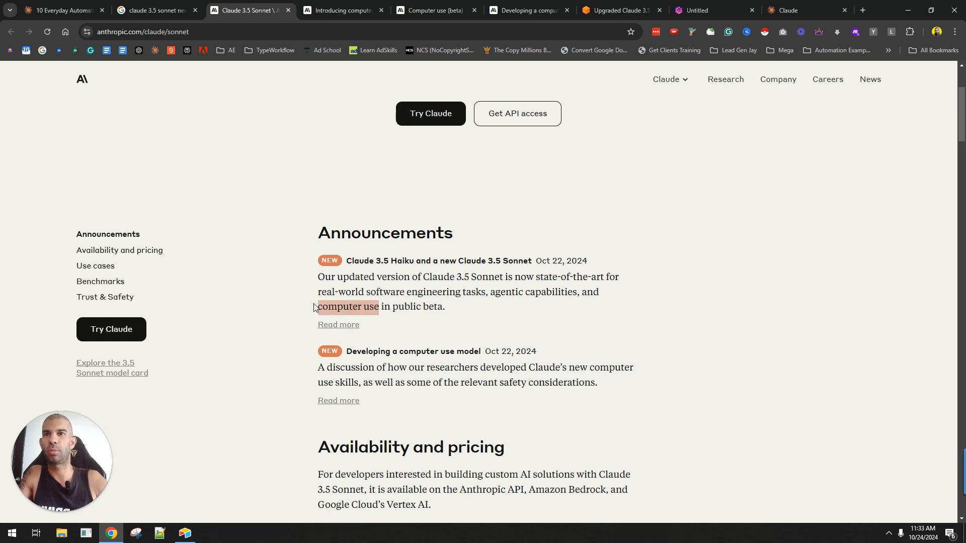
{"action": "mouse_move", "coordinate": [447, 314]}
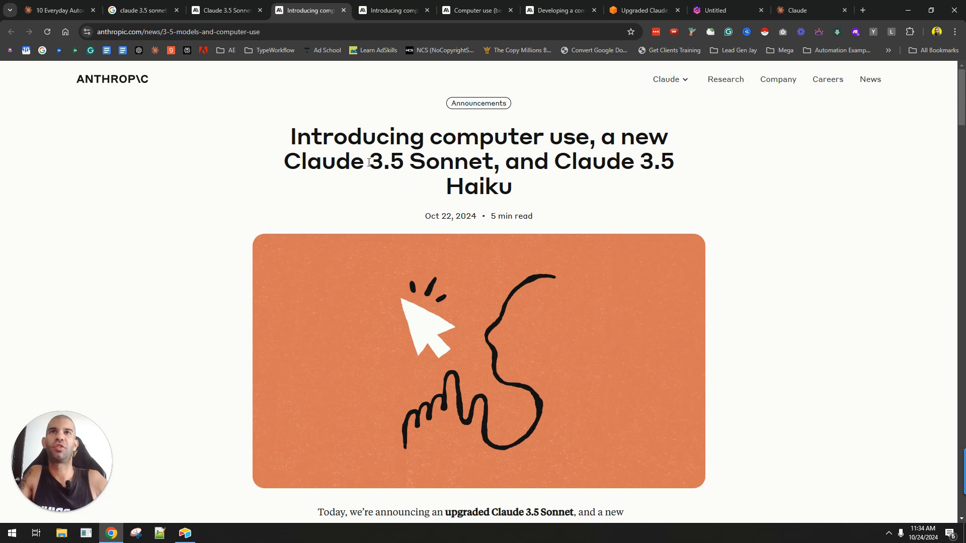
- Highlight 'Haiku' in the title and read the benchmark table through SWE-bench and TAU-bench
{"action": "left_click_drag", "start_coordinate": [368, 162], "coordinate": [499, 162]}
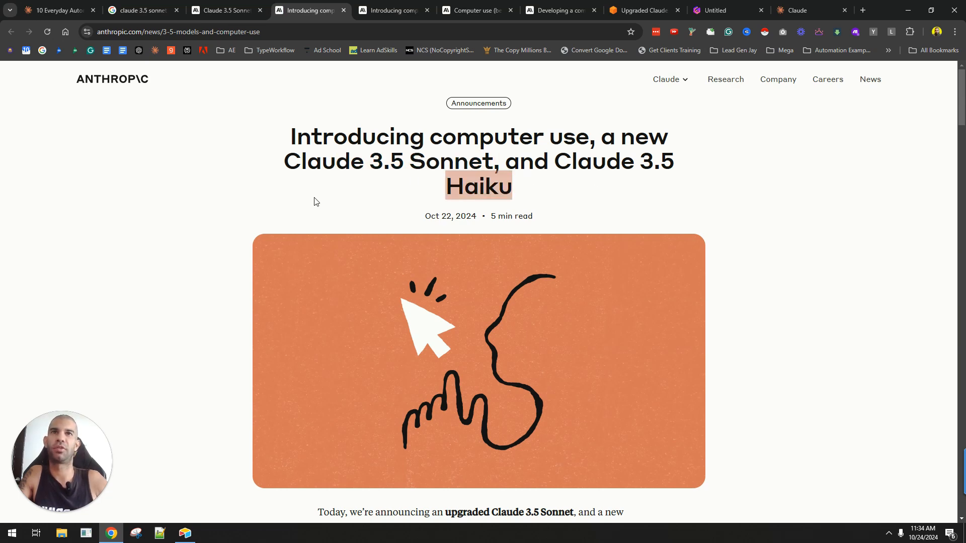
{"action": "scroll", "scroll_direction": "down", "scroll_amount": 3}
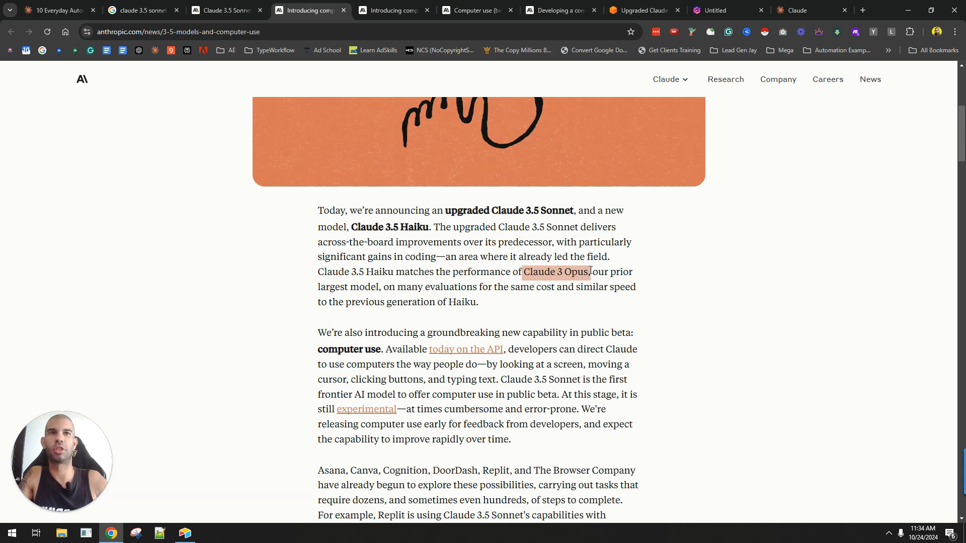
{"action": "scroll", "scroll_direction": "down", "scroll_amount": 3}
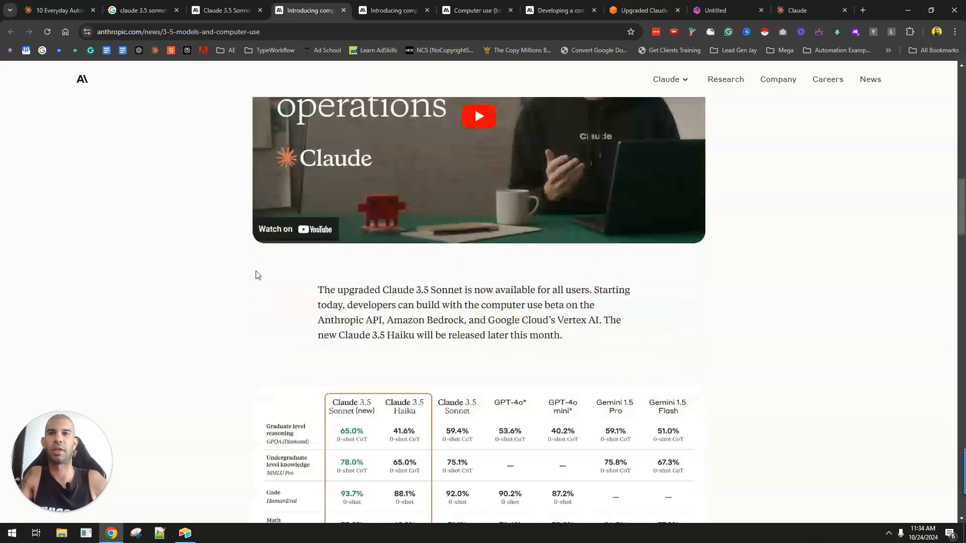
{"action": "scroll", "scroll_direction": "down", "scroll_amount": 3}
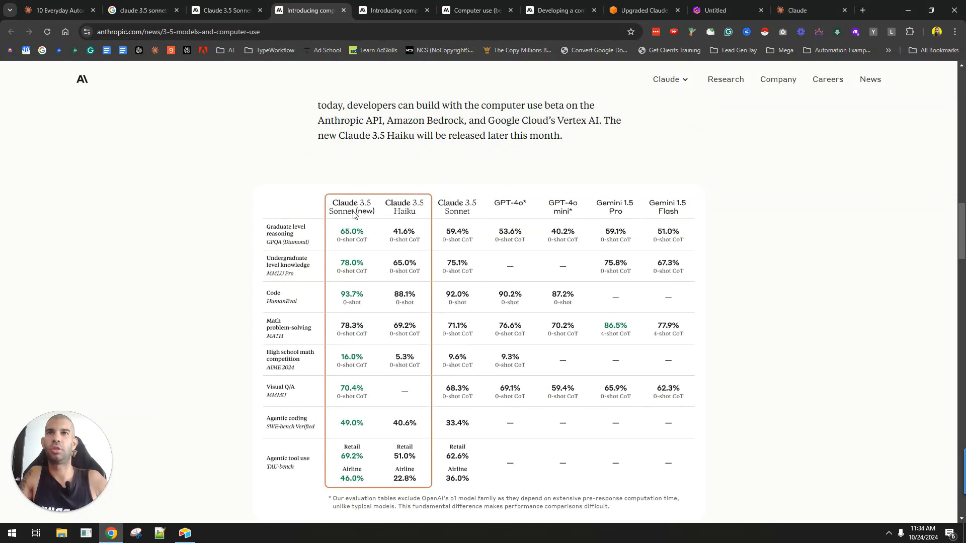
{"action": "mouse_move", "coordinate": [345, 257]}
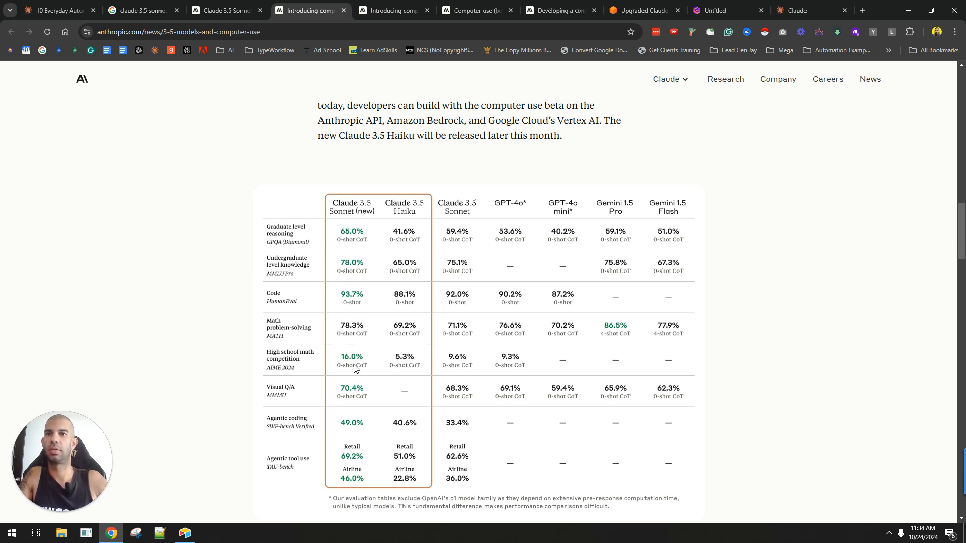
{"action": "mouse_move", "coordinate": [277, 343]}
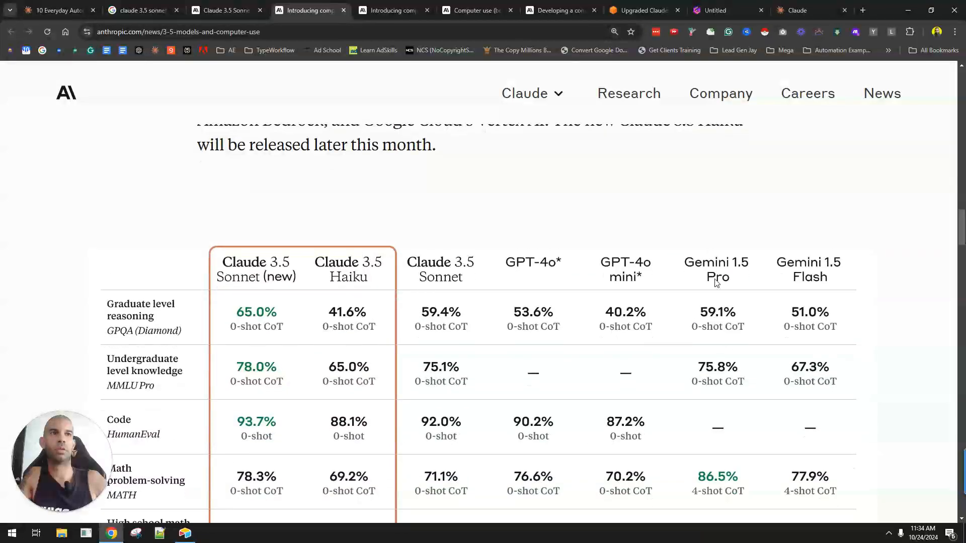
{"action": "scroll", "scroll_direction": "down", "scroll_amount": 3}
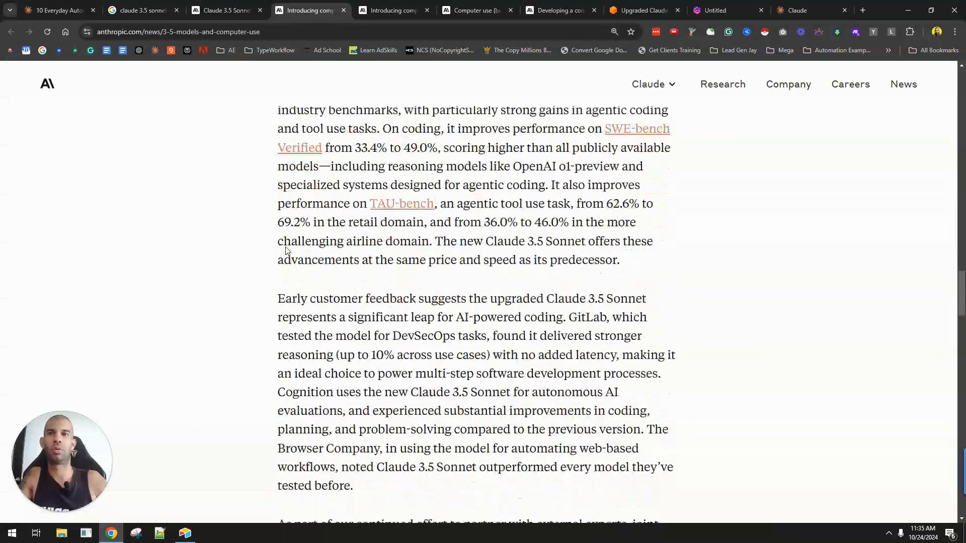
- In the other article copy, highlight the sentences describing Claude using computers in public beta
{"action": "left_click", "coordinate": [391, 11]}
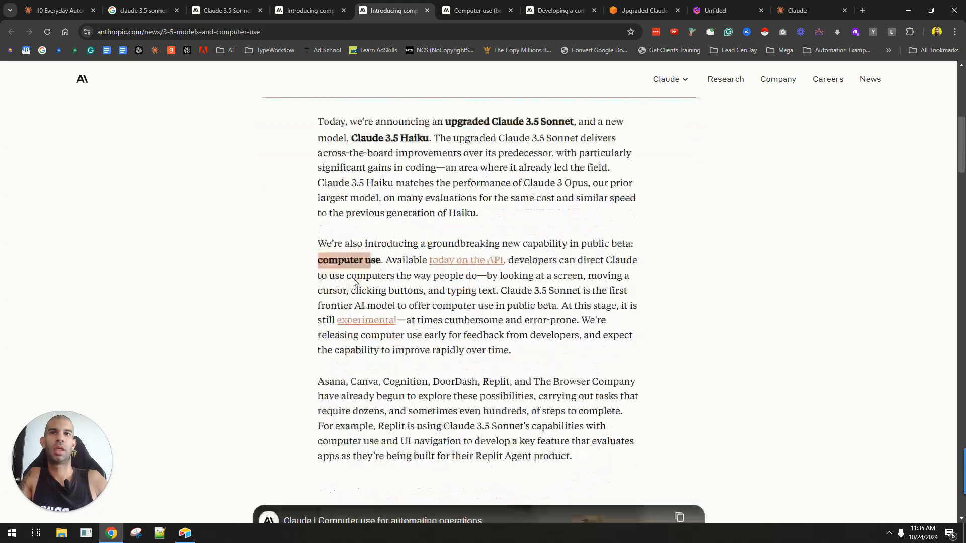
{"action": "left_click", "coordinate": [589, 54]}
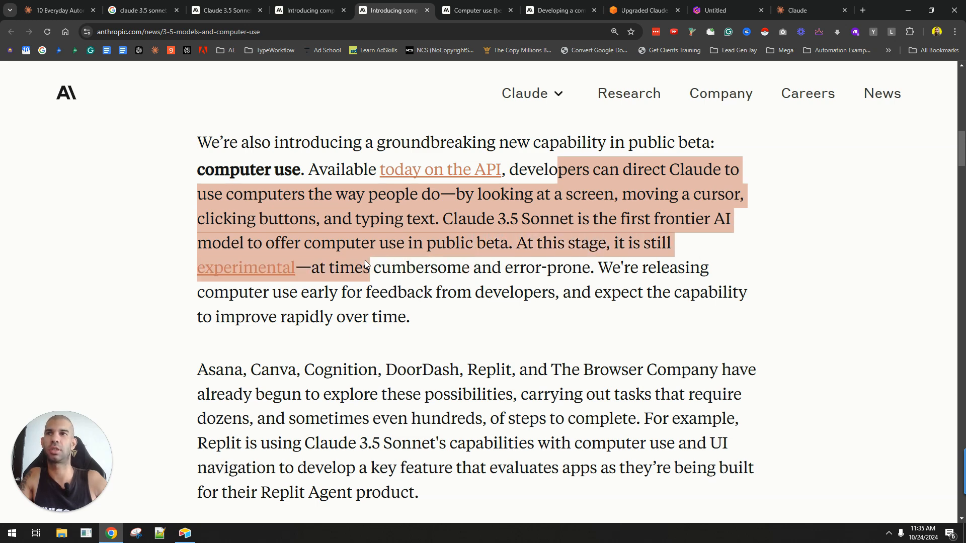
{"action": "left_click_drag", "start_coordinate": [367, 267], "coordinate": [408, 316]}
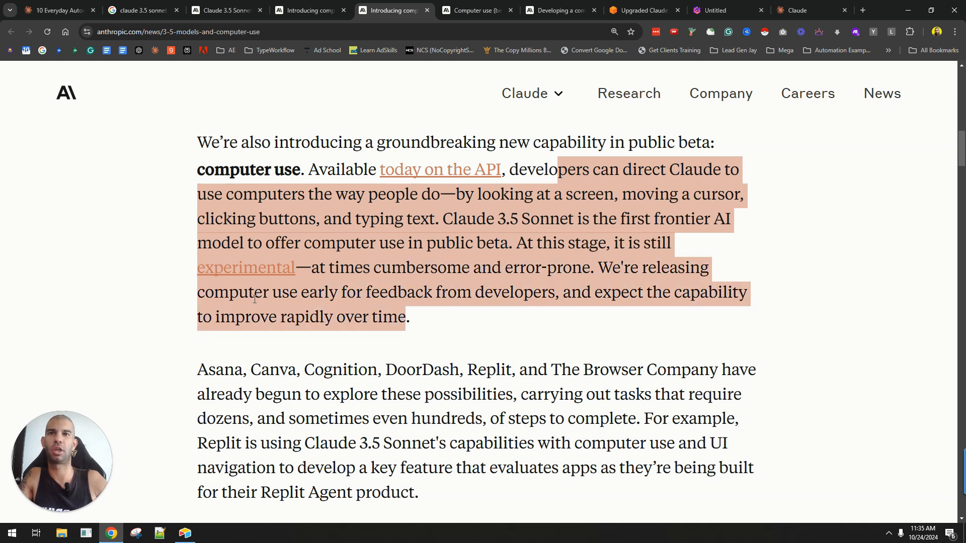
{"action": "left_click", "coordinate": [156, 327]}
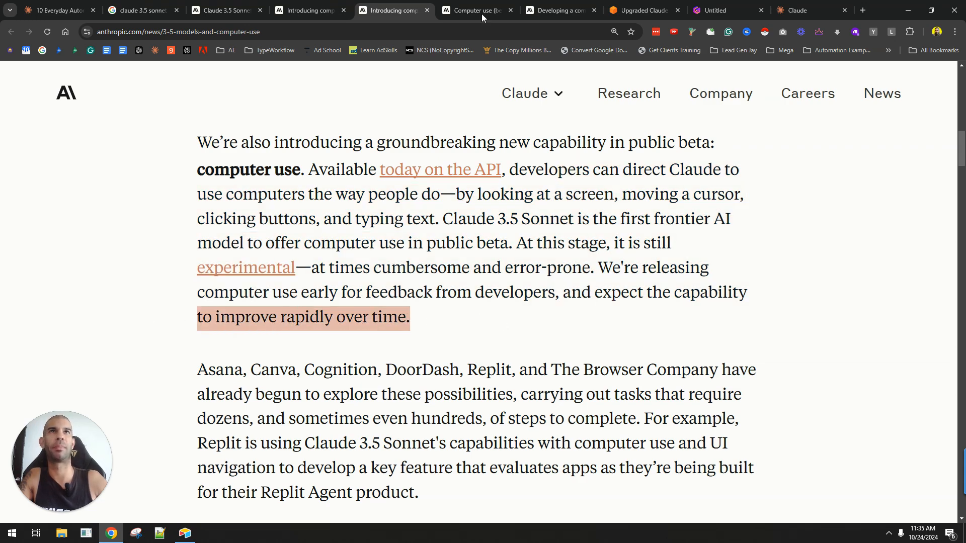
- Open the Computer use (beta) docs and scroll through the Messages API example
{"action": "left_click", "coordinate": [474, 10]}
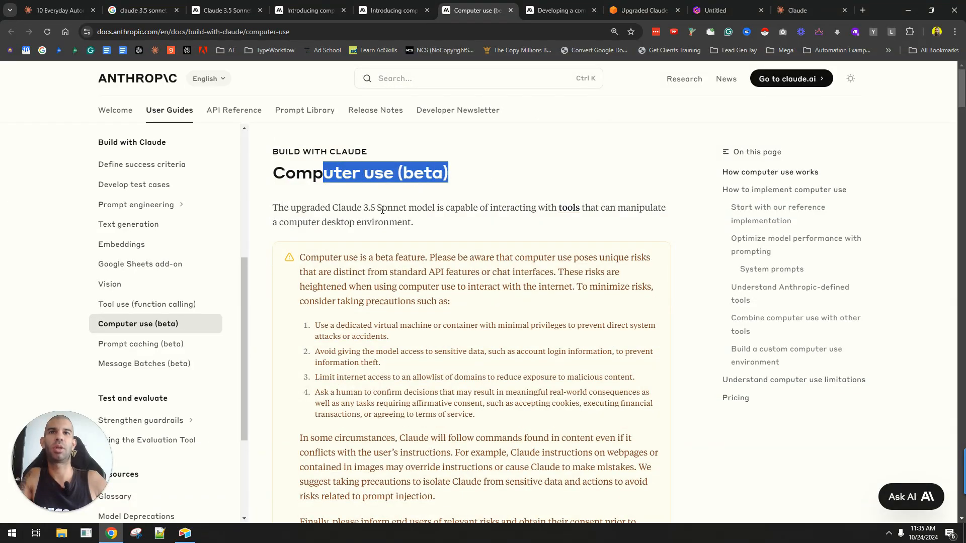
{"action": "scroll", "scroll_direction": "down", "scroll_amount": 3}
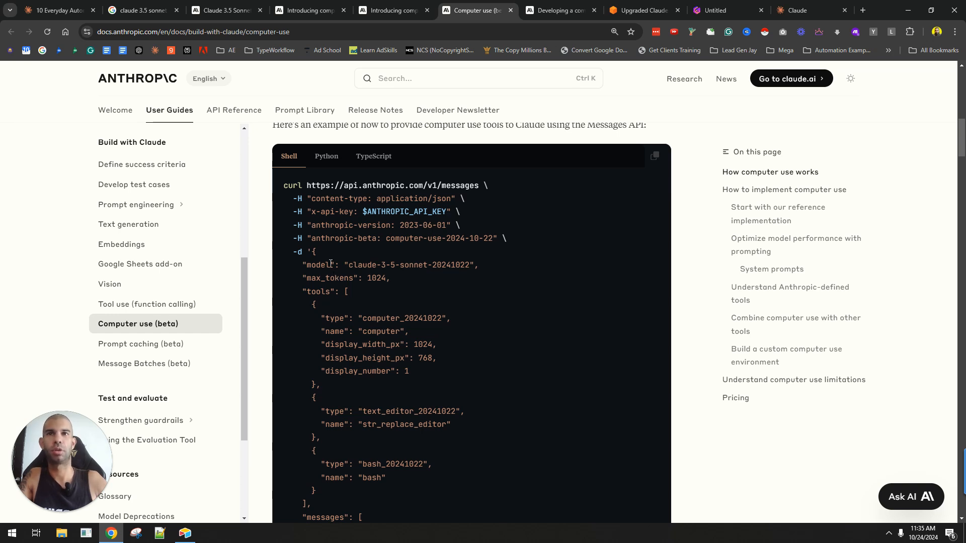
{"action": "mouse_move", "coordinate": [283, 189]}
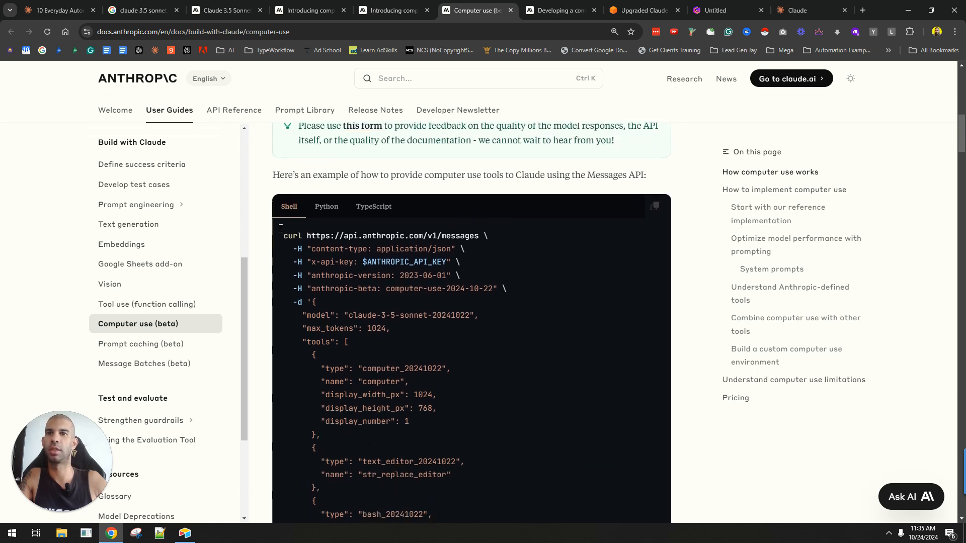
{"action": "scroll", "scroll_direction": "down", "scroll_amount": 3}
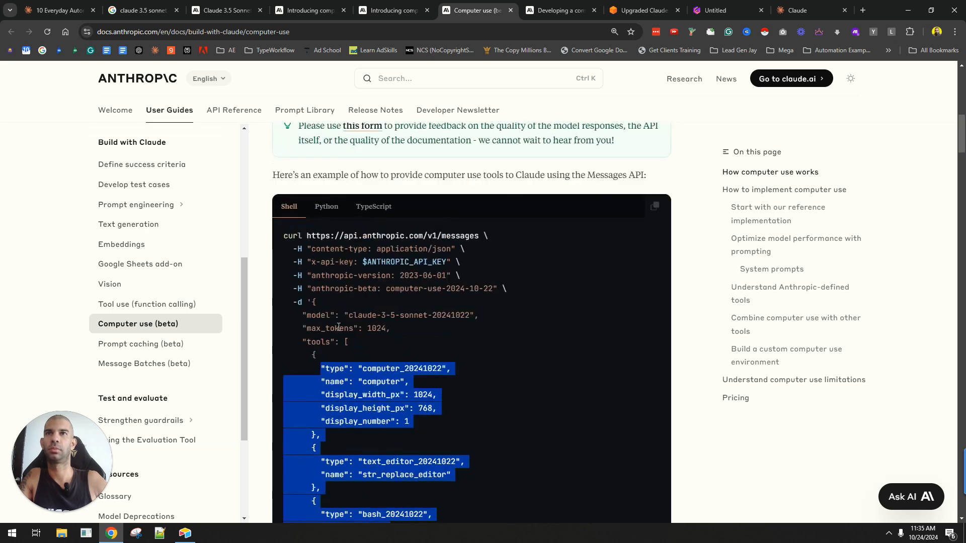
{"action": "scroll", "scroll_direction": "down", "scroll_amount": 3}
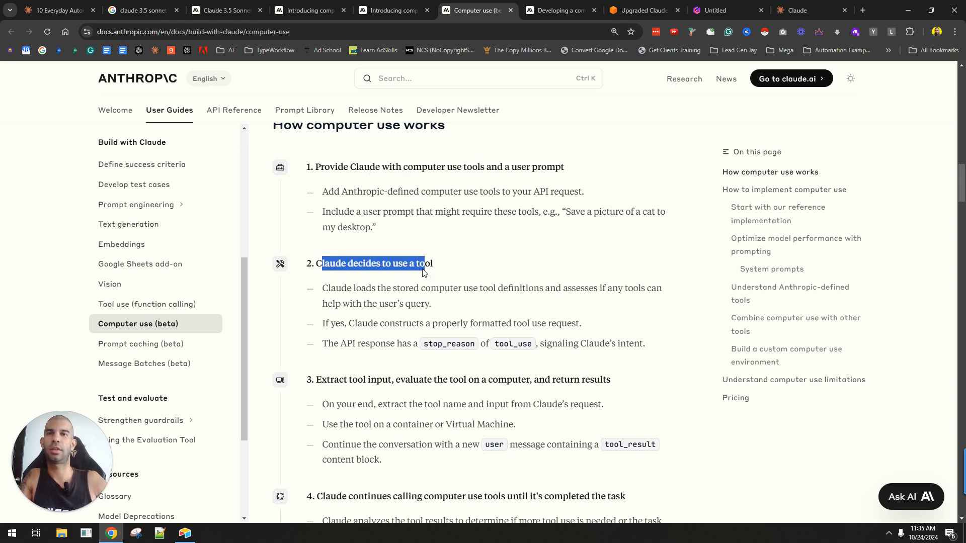
{"action": "scroll", "scroll_direction": "down", "scroll_amount": 3}
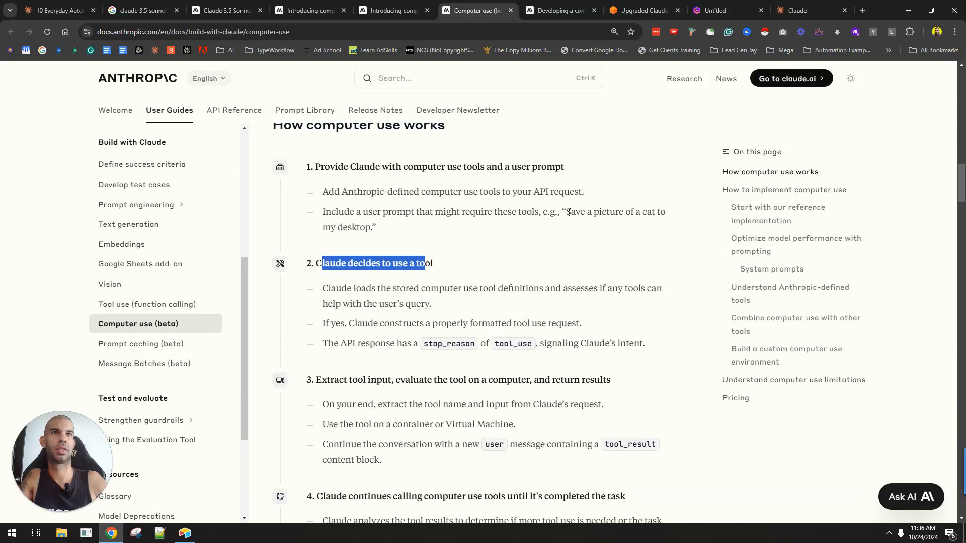
- Read the four-step agent loop, marking the sentence about formatted tool use requests
{"action": "left_click", "coordinate": [587, 215]}
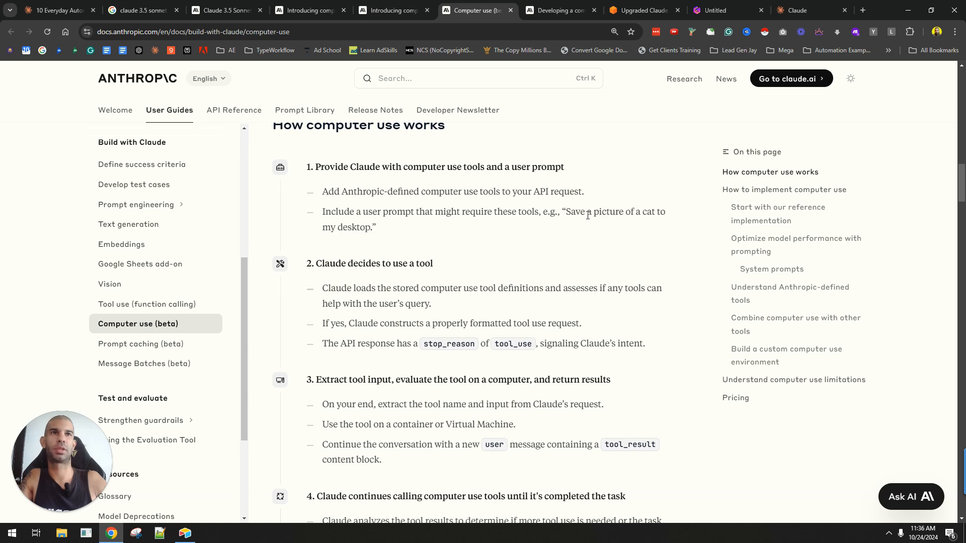
{"action": "scroll", "scroll_direction": "down", "scroll_amount": 3}
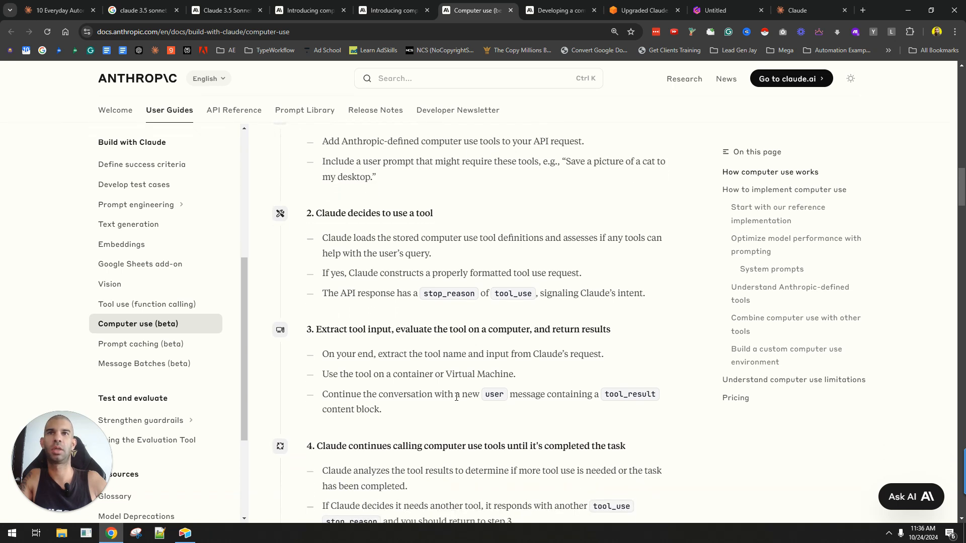
{"action": "left_click_drag", "start_coordinate": [354, 238], "coordinate": [655, 238]}
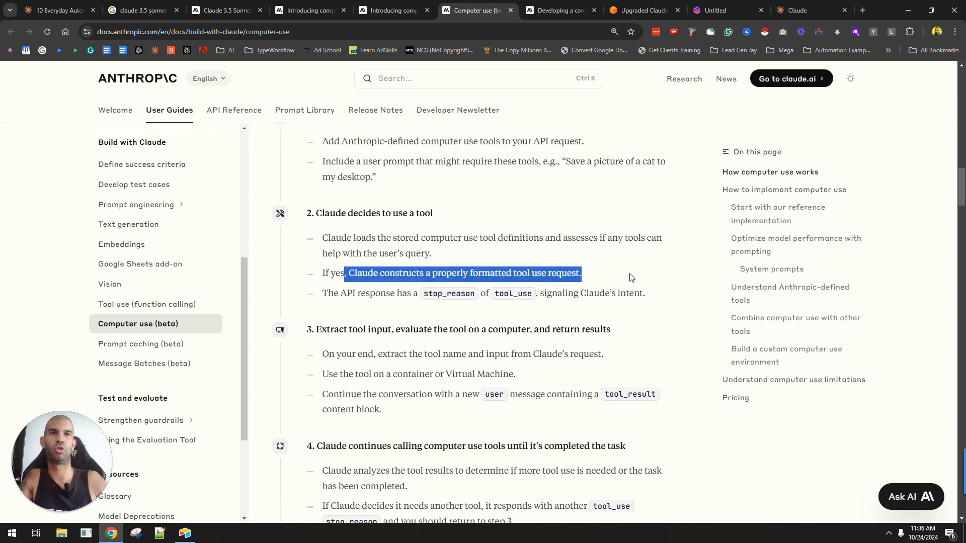
{"action": "scroll", "scroll_direction": "down", "scroll_amount": 3}
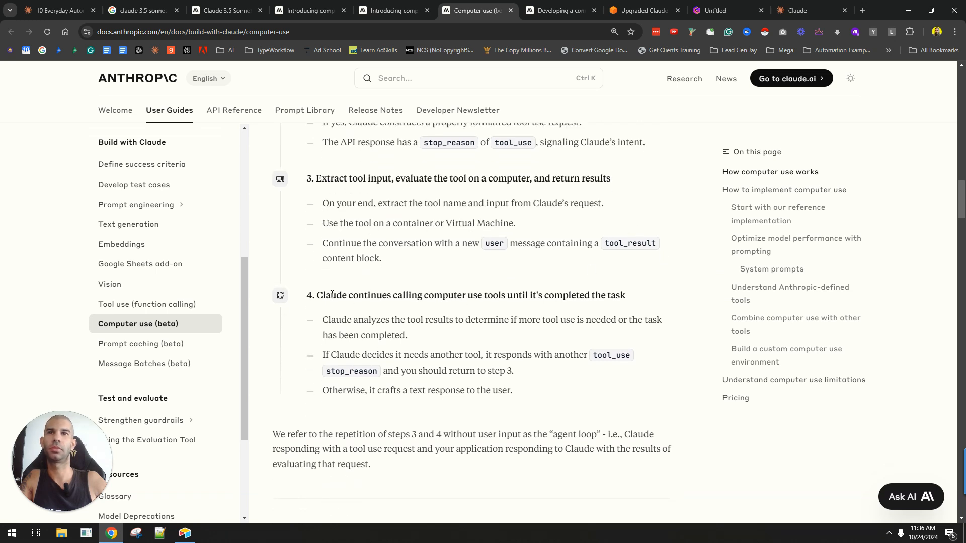
{"action": "left_click_drag", "start_coordinate": [331, 294], "coordinate": [625, 294]}
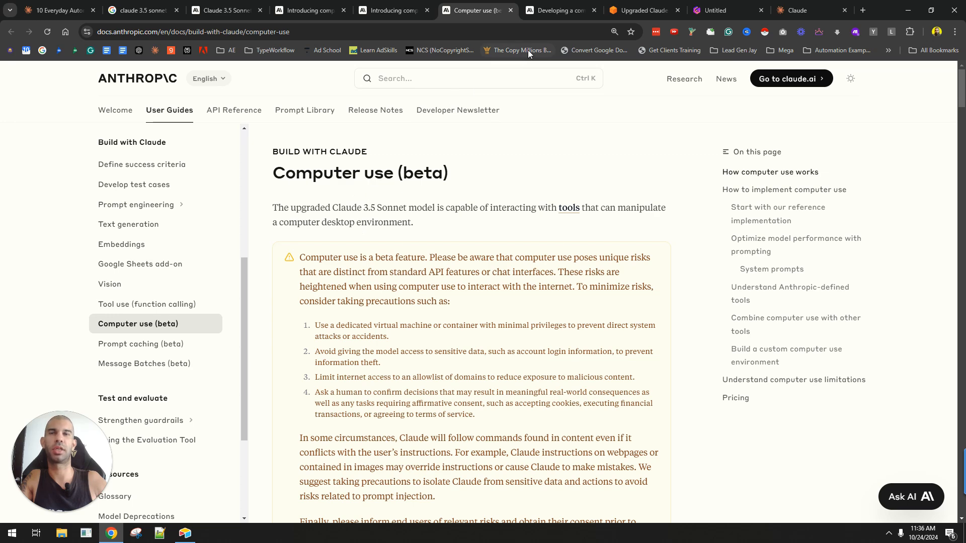
- View the top of the 'Developing a computer use model' article from Oct 22, 2024
{"action": "left_click", "coordinate": [557, 10]}
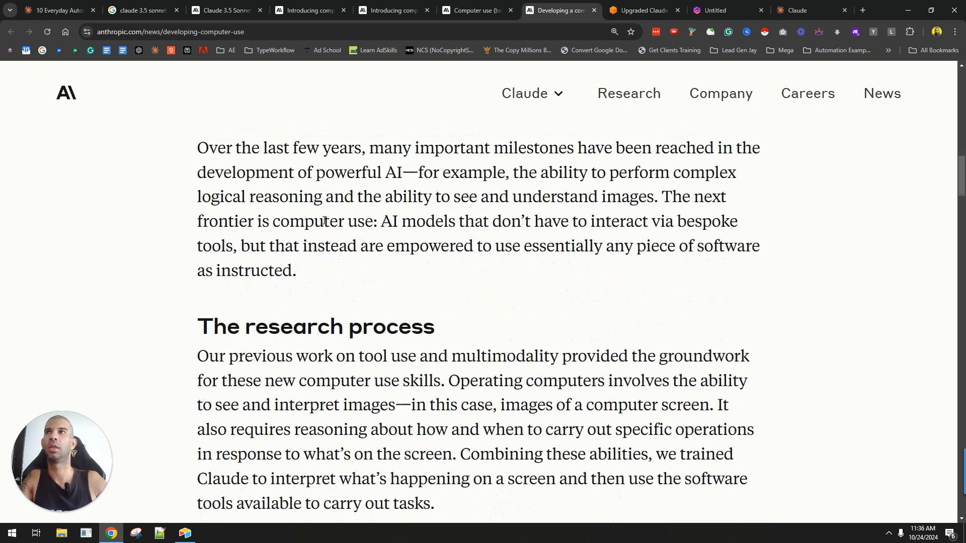
{"action": "scroll", "scroll_direction": "up", "scroll_amount": 3}
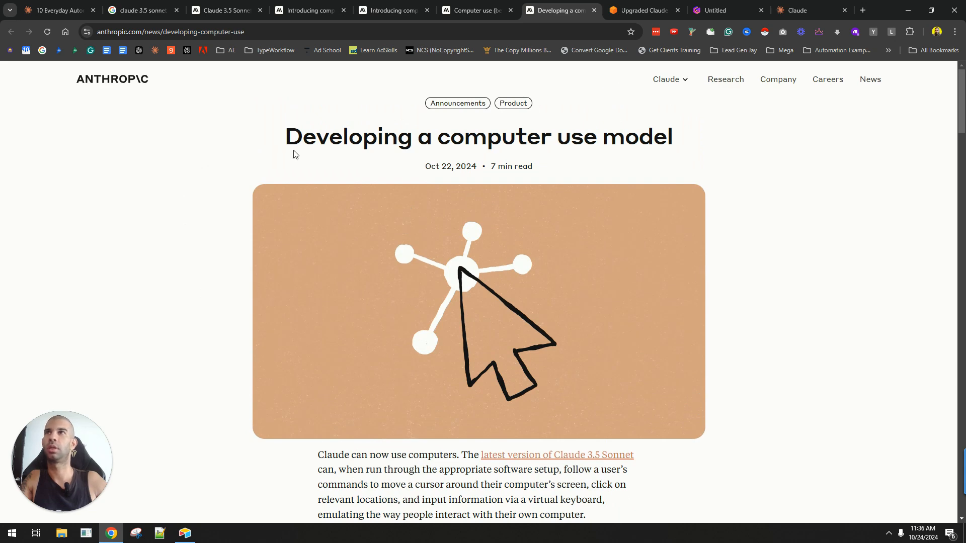
{"action": "left_click", "coordinate": [140, 10]}
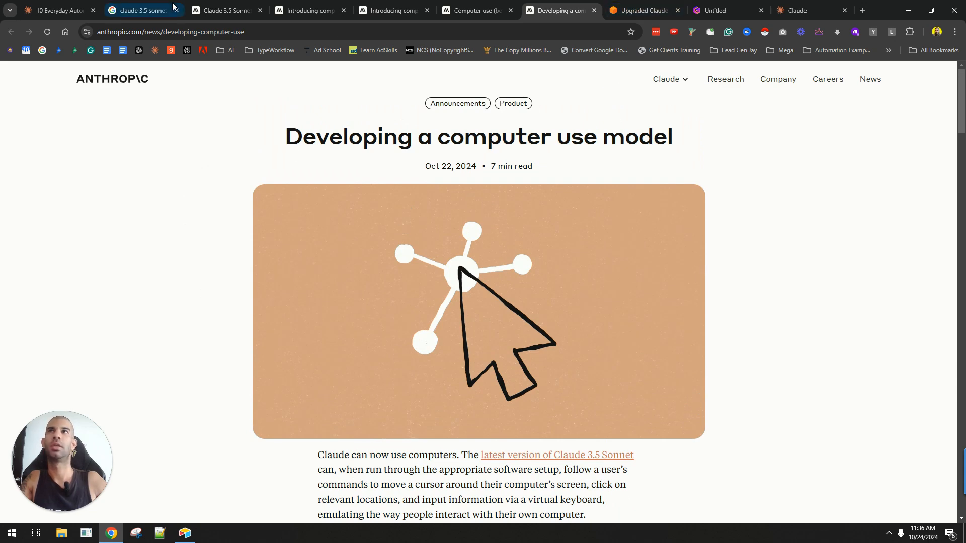
- Highlight the 'Developing a computer use model' entry in the Claude 3.5 Sonnet Announcements
{"action": "left_click", "coordinate": [225, 10]}
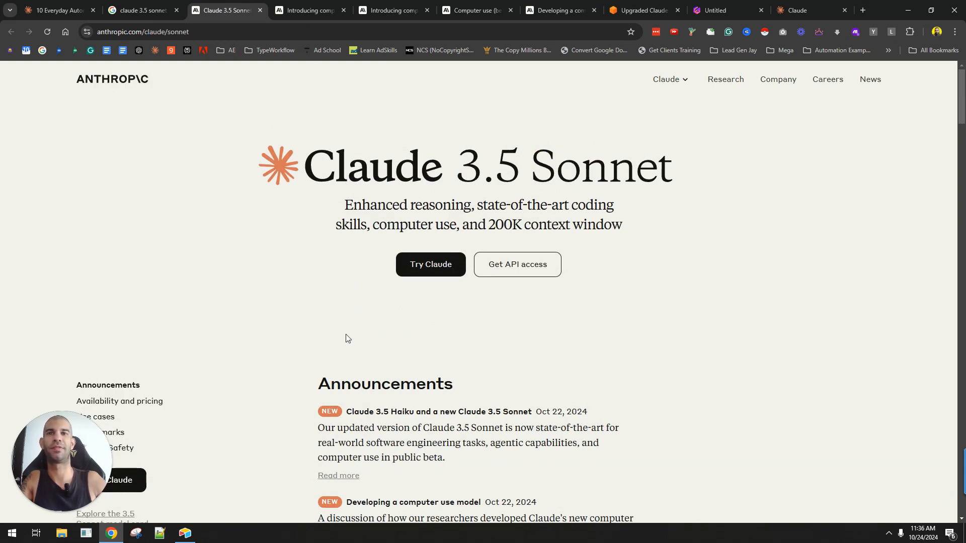
{"action": "scroll", "scroll_direction": "down", "scroll_amount": 3}
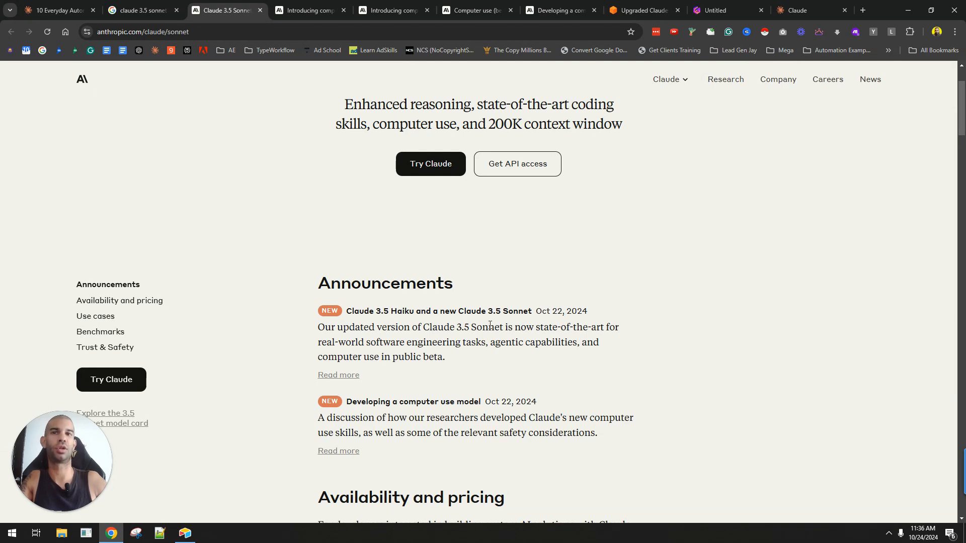
{"action": "left_click_drag", "start_coordinate": [404, 401], "coordinate": [519, 401]}
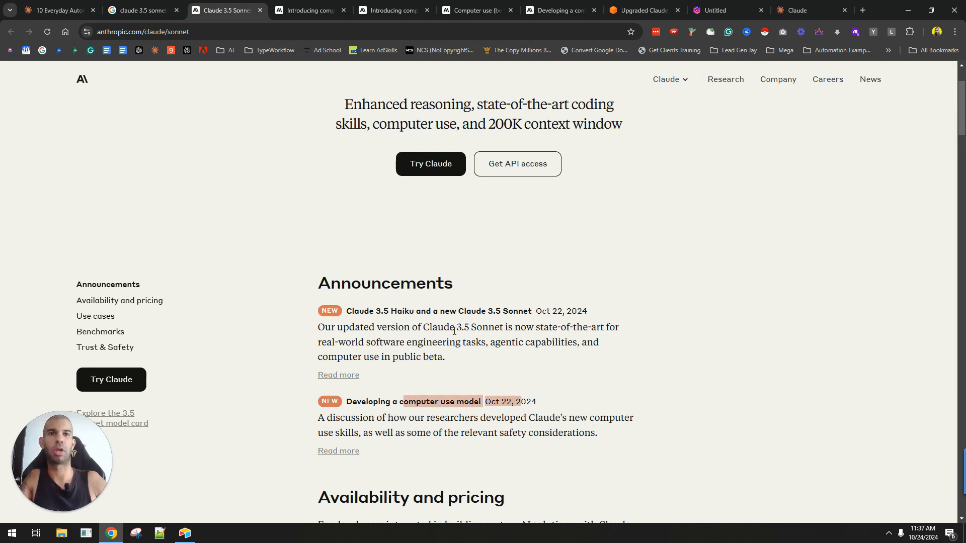
{"action": "mouse_move", "coordinate": [351, 244]}
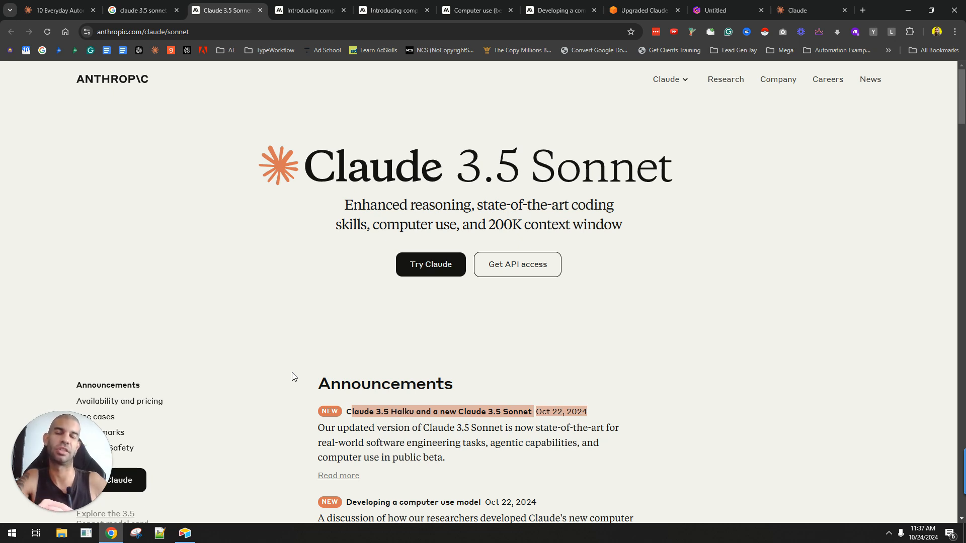
{"action": "mouse_move", "coordinate": [166, 275]}
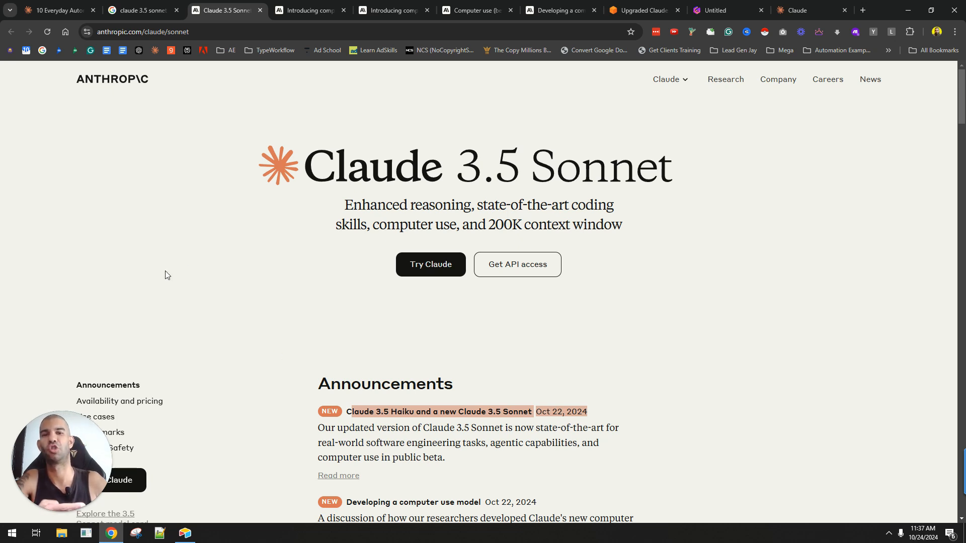